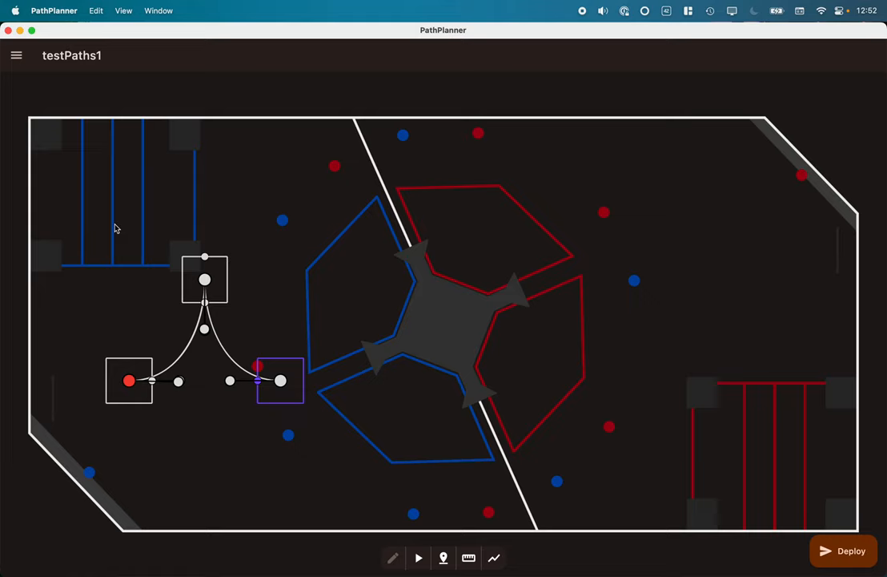
{"action": "mouse_move", "coordinate": [120, 349]}
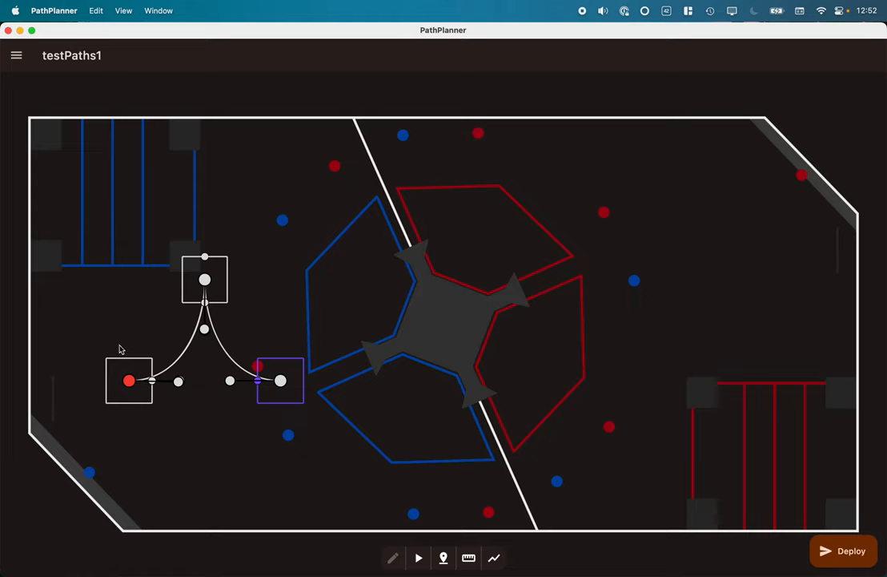
{"action": "mouse_move", "coordinate": [134, 387]}
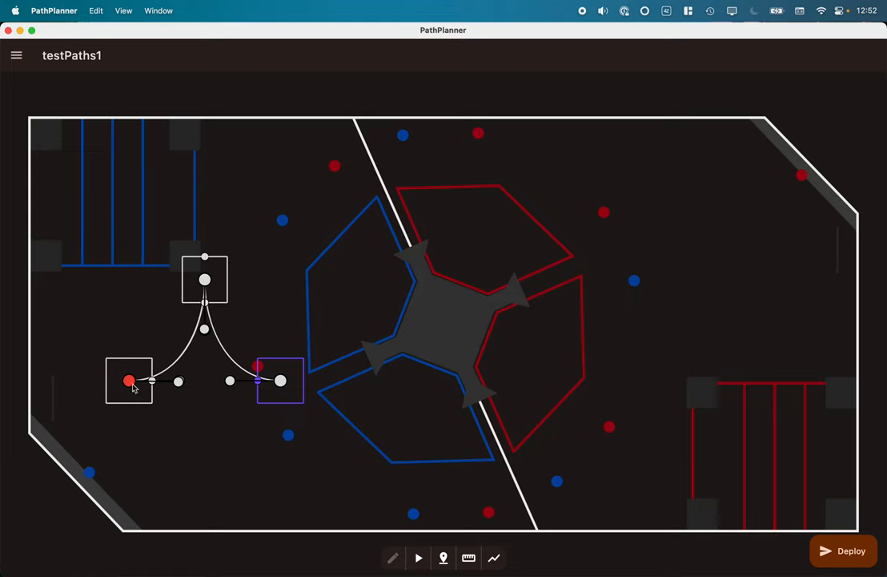
- Show the start point's details: X 2.00, Y 3.00, heading 0.00
{"action": "left_click", "coordinate": [128, 381]}
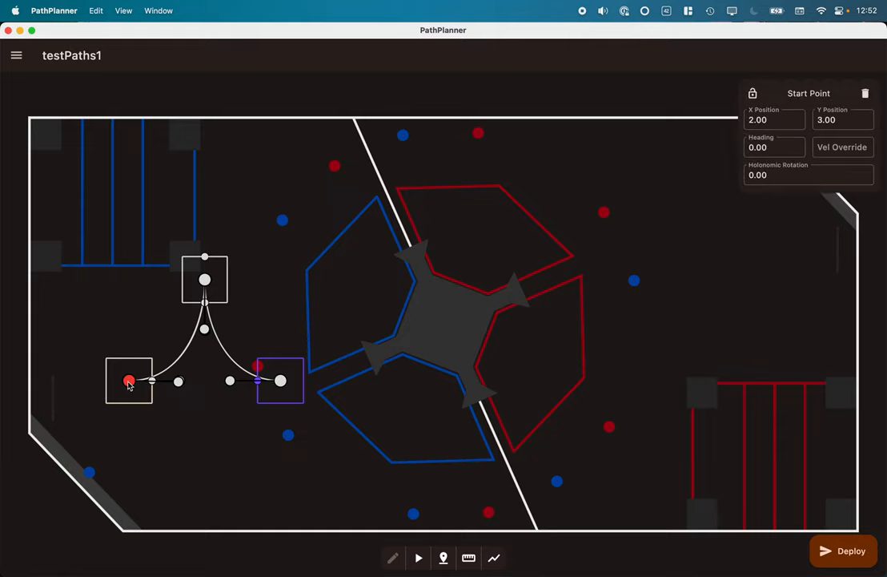
{"action": "mouse_move", "coordinate": [140, 397]}
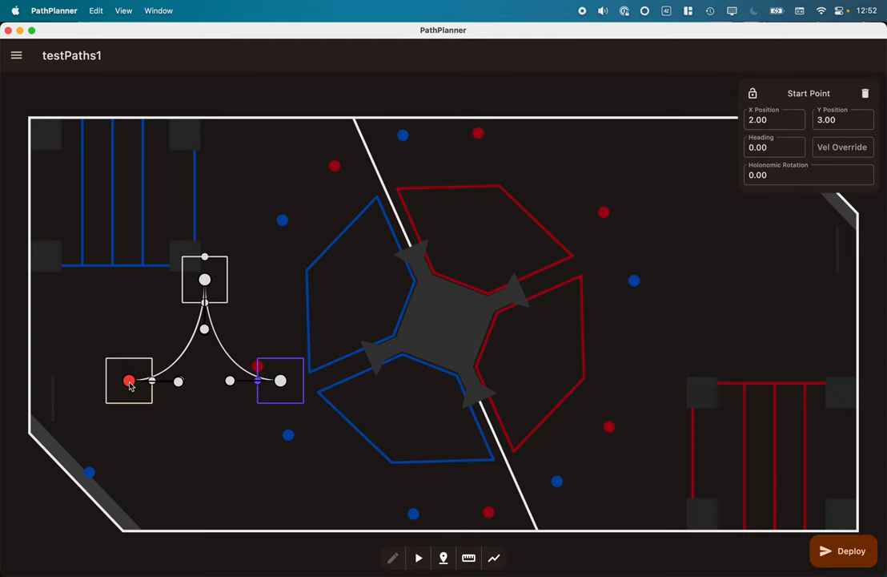
{"action": "mouse_move", "coordinate": [168, 403]}
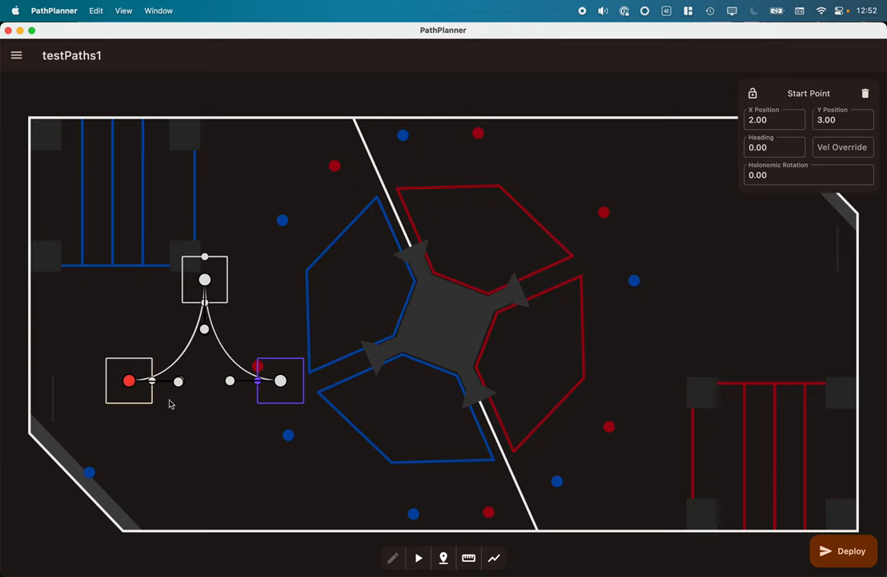
{"action": "mouse_move", "coordinate": [181, 336]}
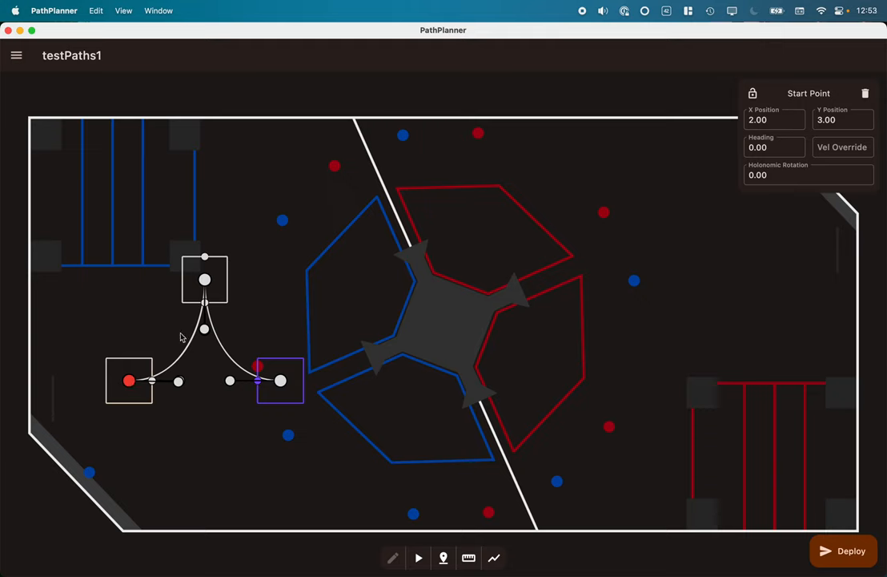
- Review Waypoint 1 (X 3.50, Y 5.00, heading 90.00, reversal on) and dismiss its panel
{"action": "left_click", "coordinate": [205, 279]}
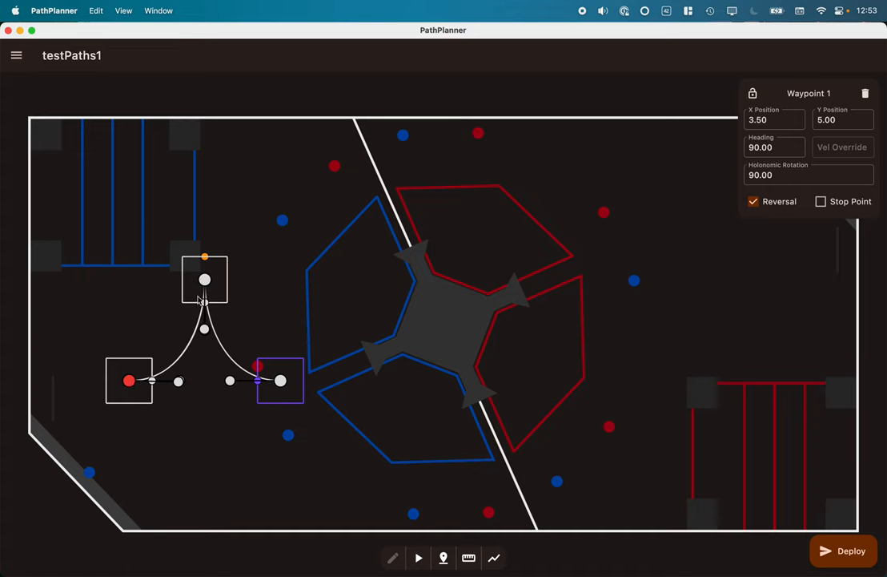
{"action": "mouse_move", "coordinate": [208, 404]}
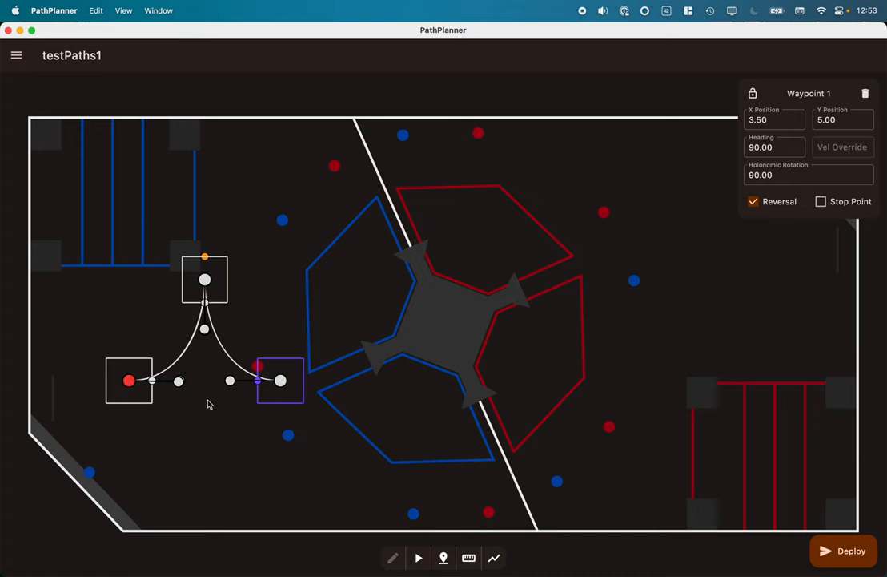
{"action": "left_click", "coordinate": [280, 381]}
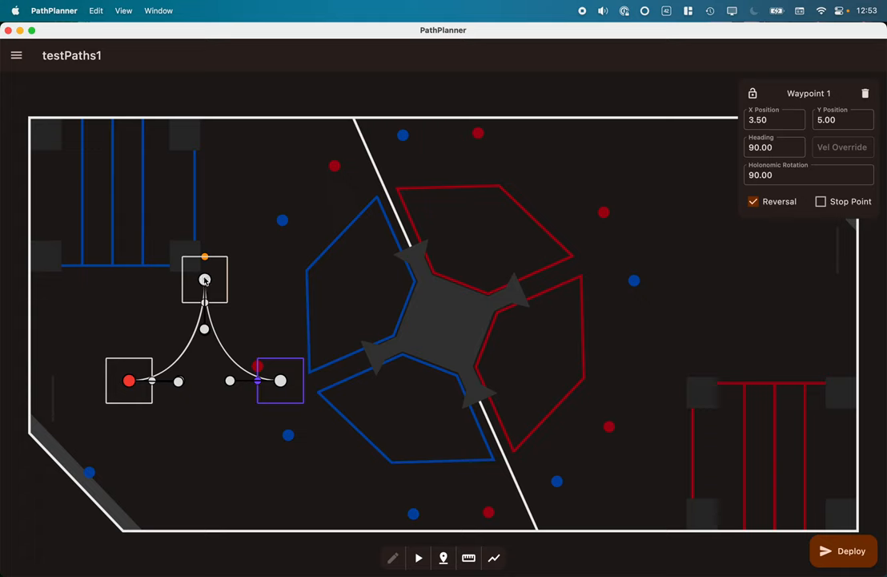
{"action": "mouse_move", "coordinate": [141, 370]}
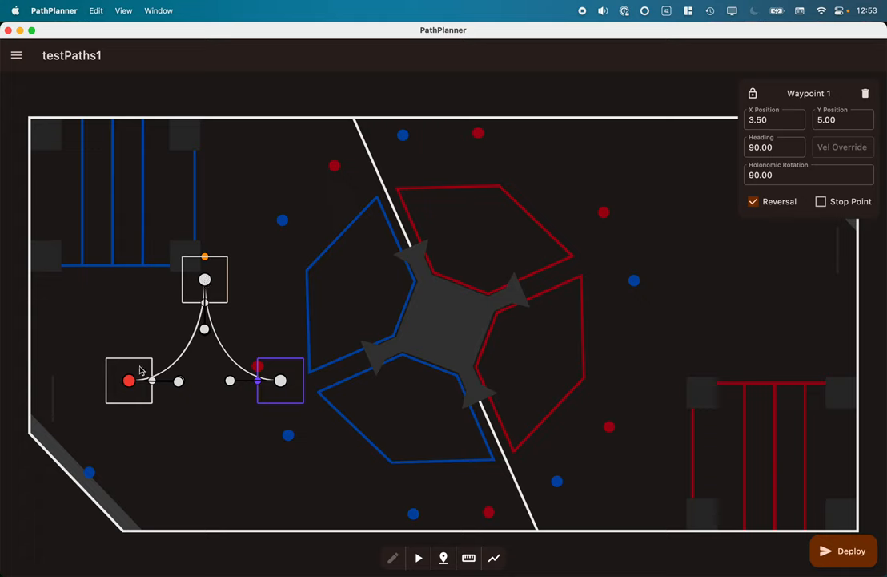
{"action": "left_click", "coordinate": [128, 381]}
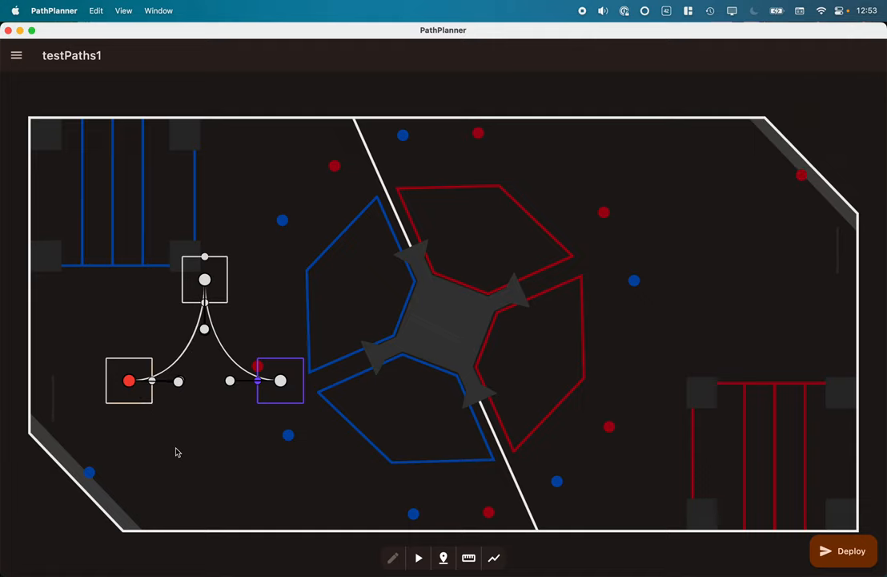
- Preview the simulated robot driving testPaths1, runtime 9.73 s at 2.00 velocity and acceleration
{"action": "left_click", "coordinate": [128, 381]}
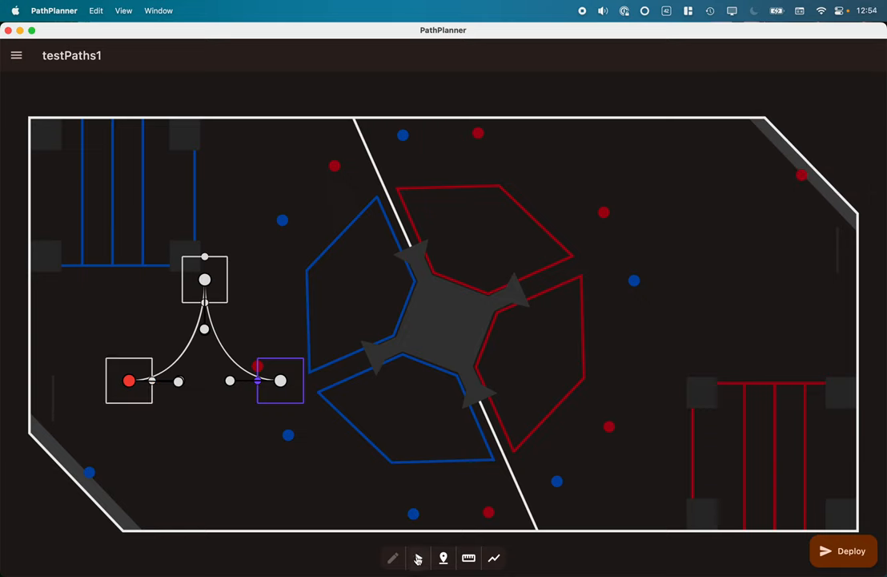
{"action": "left_click", "coordinate": [418, 557]}
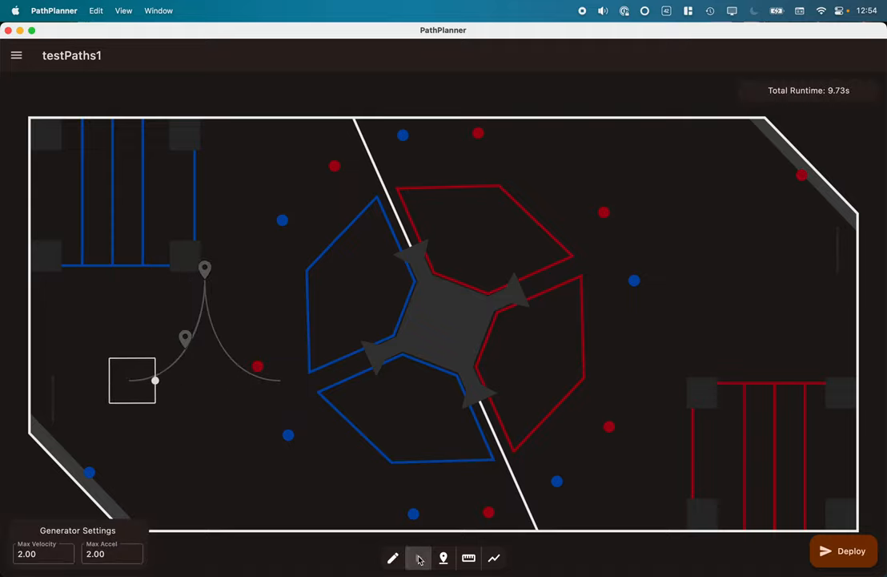
{"action": "left_click_drag", "start_coordinate": [156, 382], "coordinate": [205, 280]}
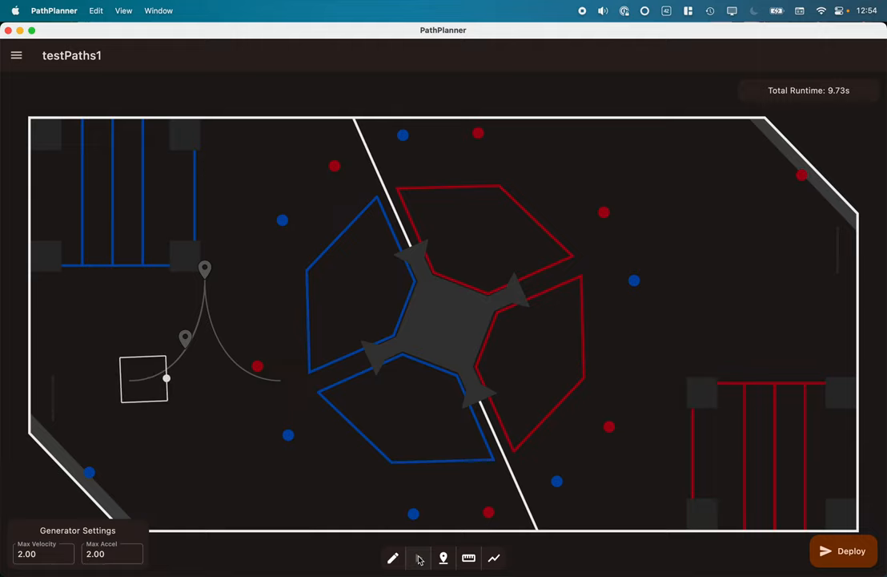
- Check Waypoint 2's stop event (Parallel, no wait) and enter event-marker editing
{"action": "left_click", "coordinate": [392, 557]}
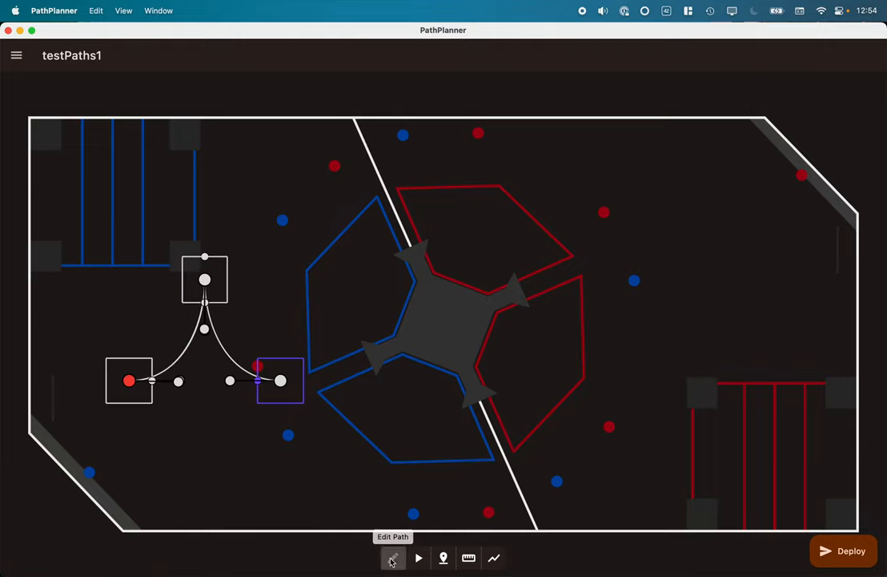
{"action": "mouse_move", "coordinate": [420, 558]}
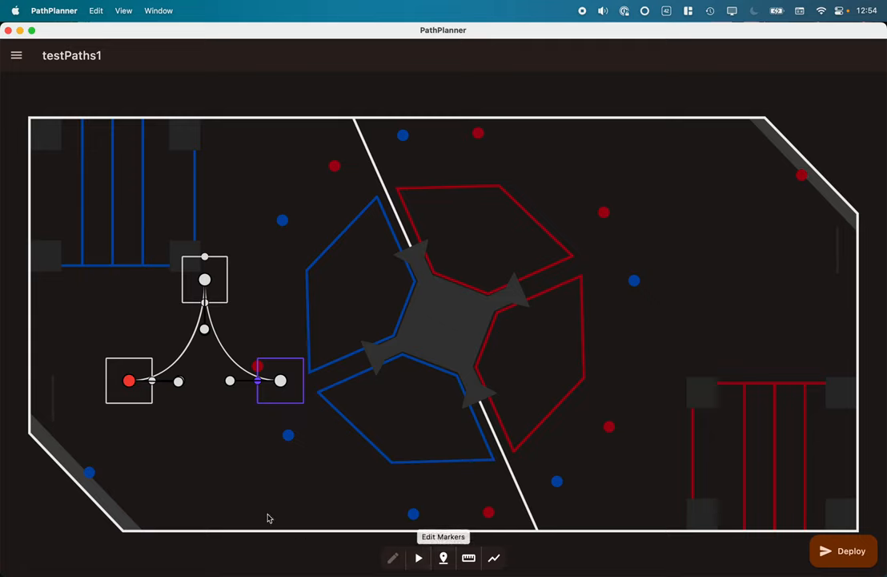
{"action": "mouse_move", "coordinate": [280, 382]}
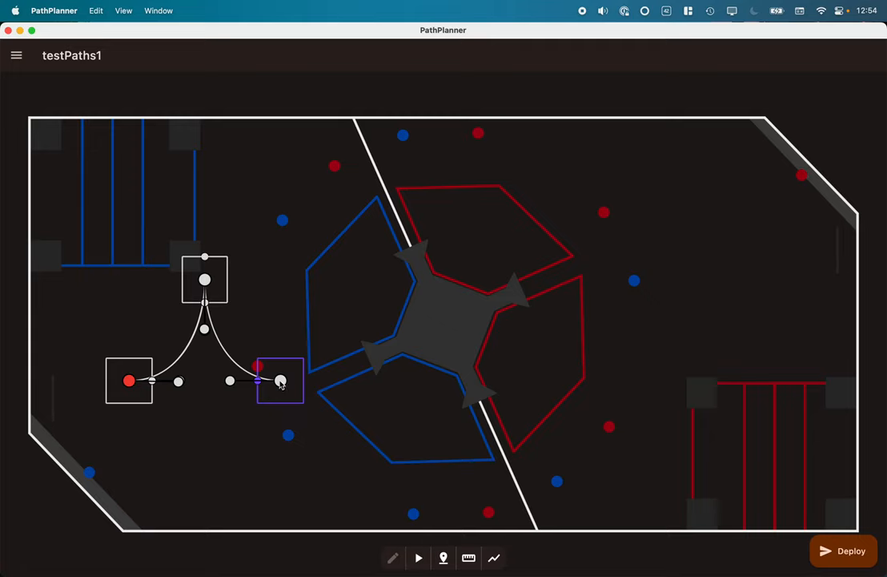
{"action": "left_click", "coordinate": [281, 381]}
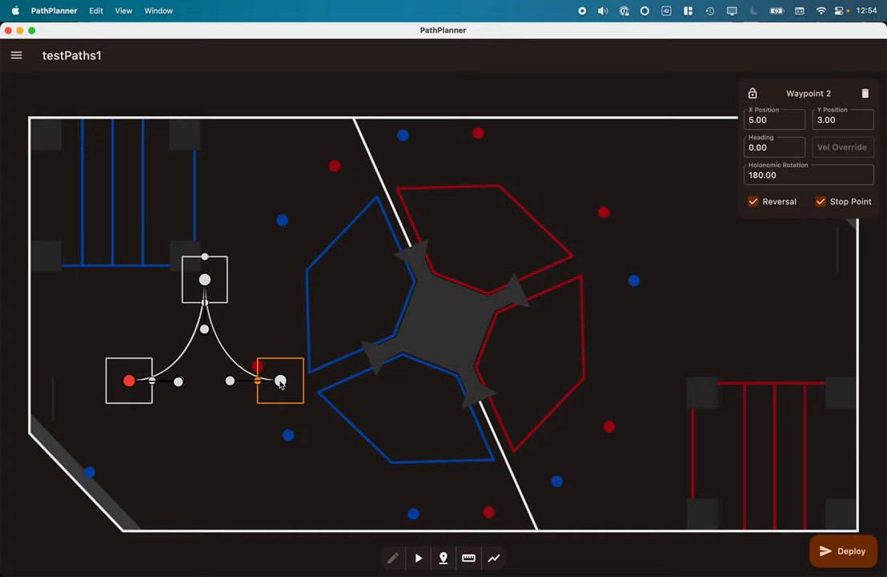
{"action": "left_click", "coordinate": [442, 557]}
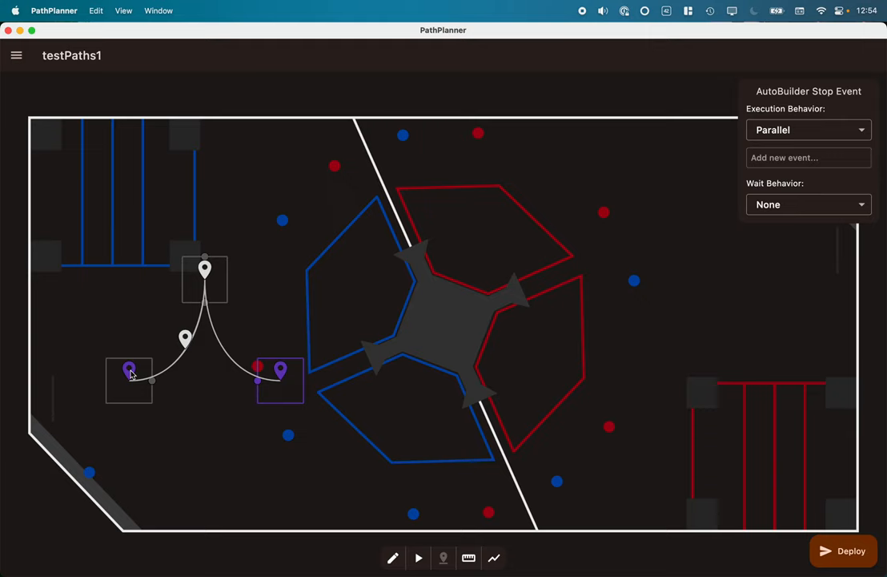
- Review markers event1 at position 1.00 and event2 at position 3.50
{"action": "left_click", "coordinate": [280, 371]}
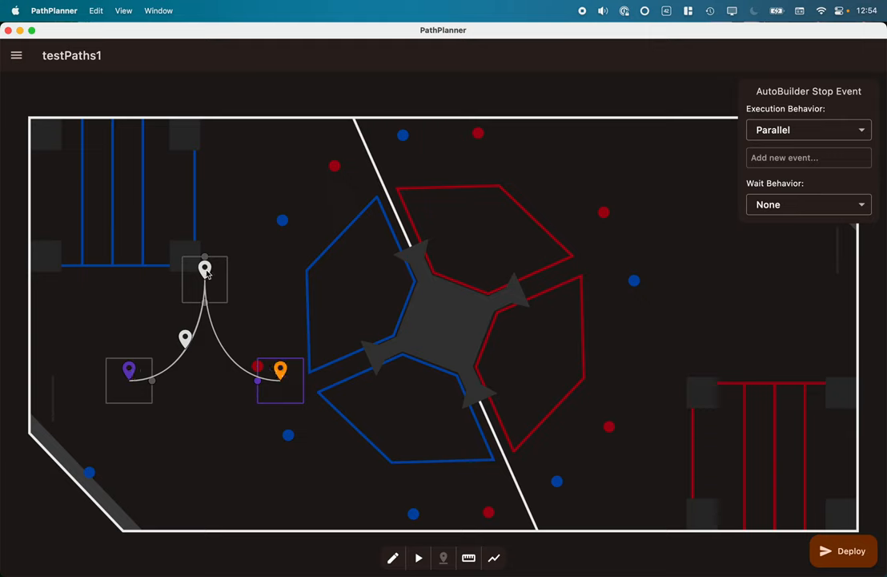
{"action": "left_click", "coordinate": [205, 269]}
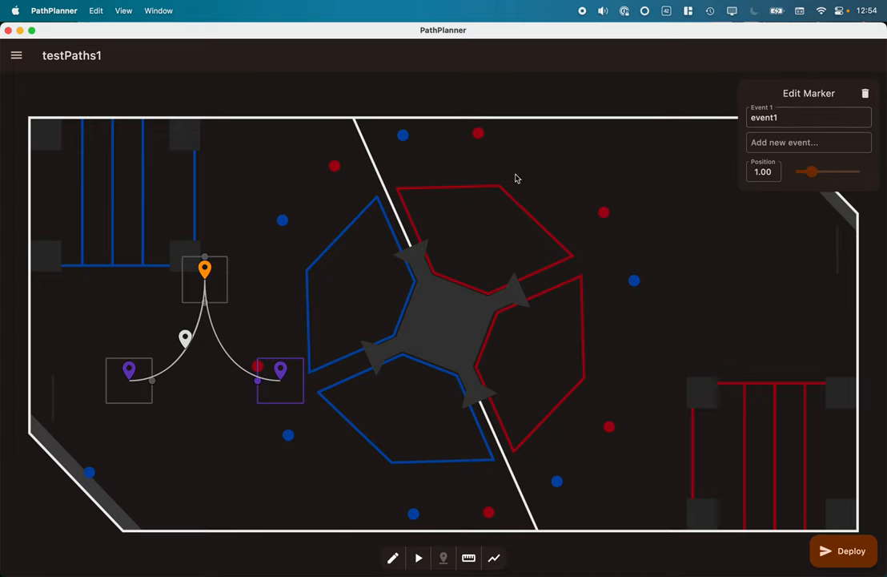
{"action": "left_click_drag", "start_coordinate": [814, 170], "coordinate": [848, 170]}
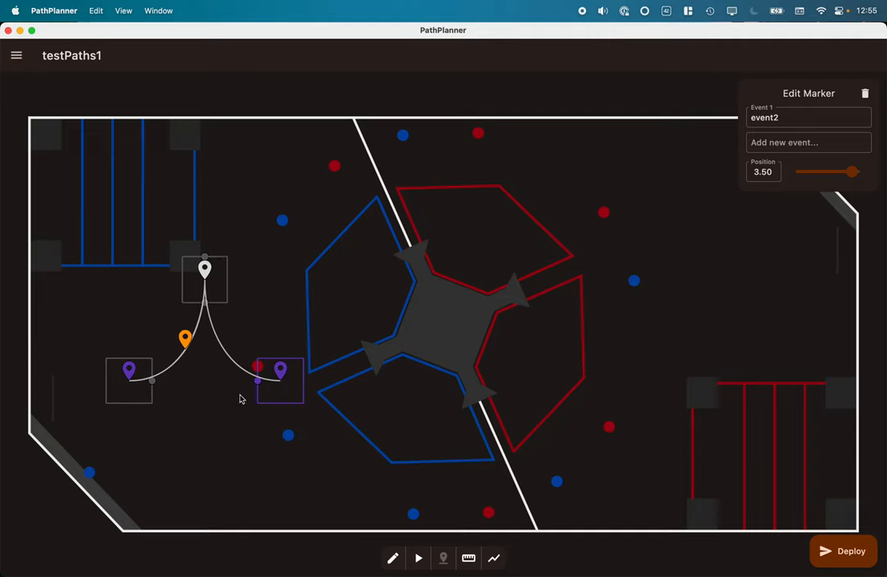
{"action": "mouse_move", "coordinate": [170, 384]}
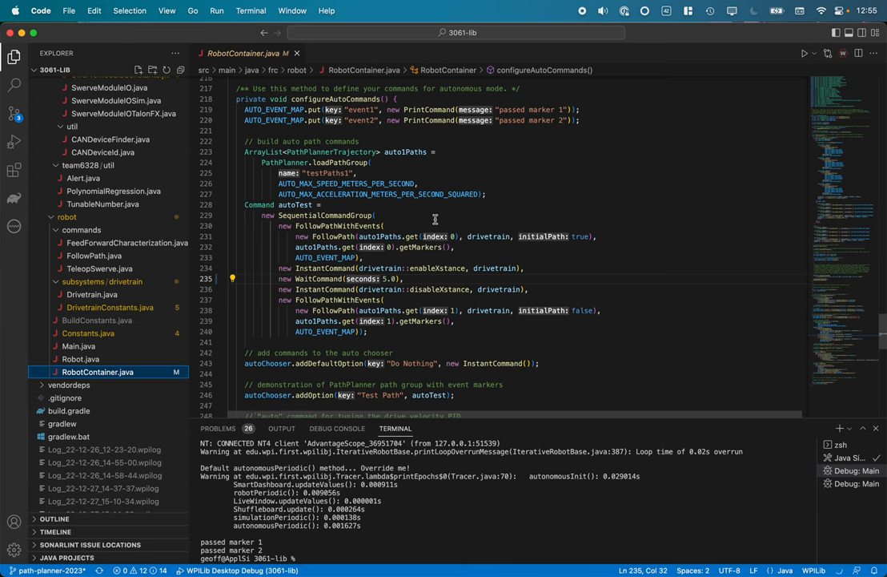
{"action": "mouse_move", "coordinate": [420, 156]}
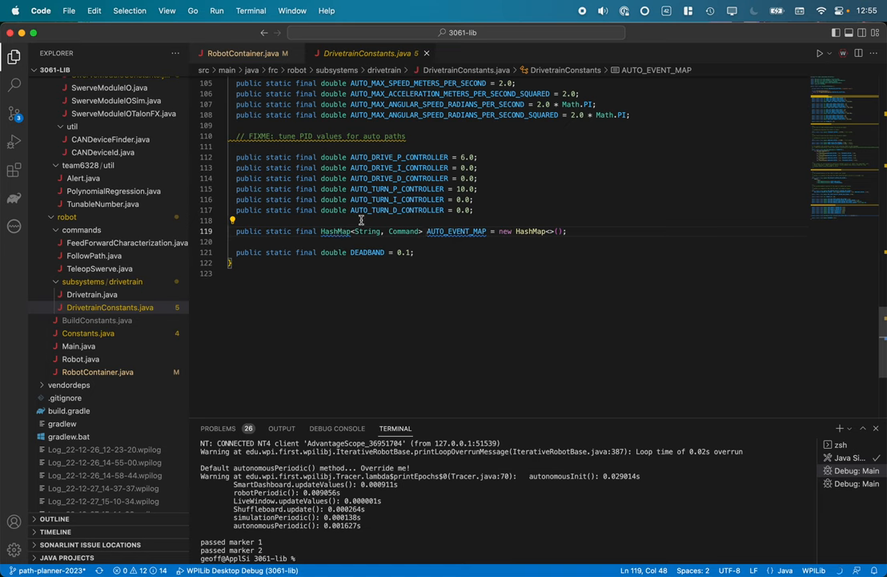
{"action": "mouse_move", "coordinate": [404, 230]}
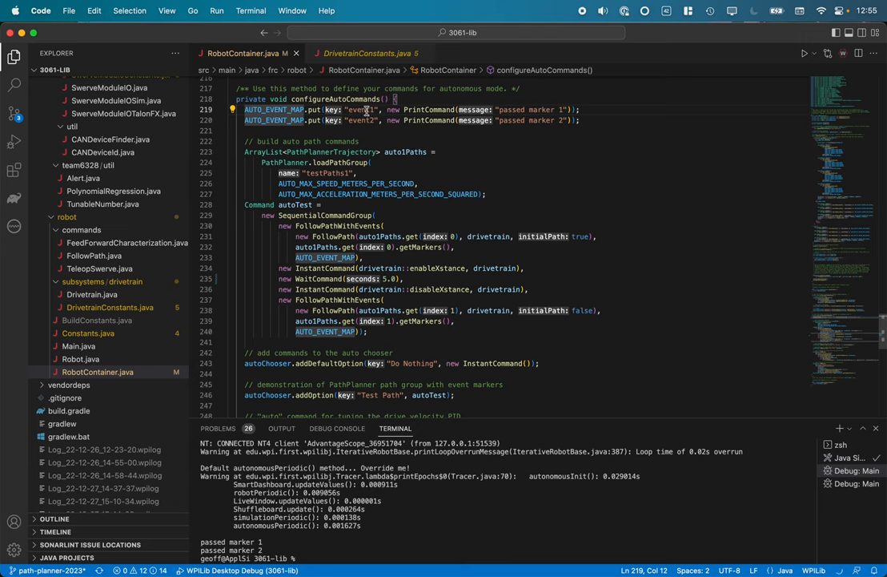
{"action": "double_click", "coordinate": [359, 109]}
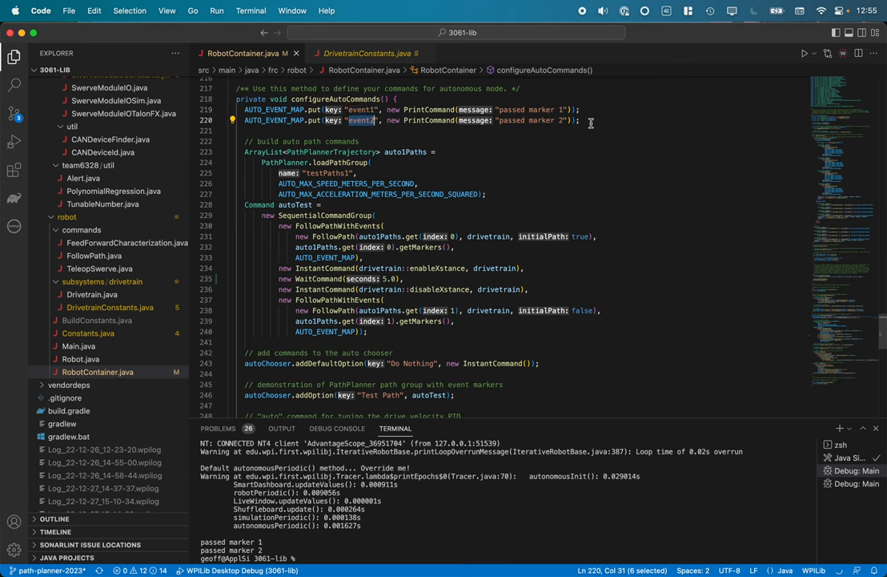
{"action": "mouse_move", "coordinate": [346, 149]}
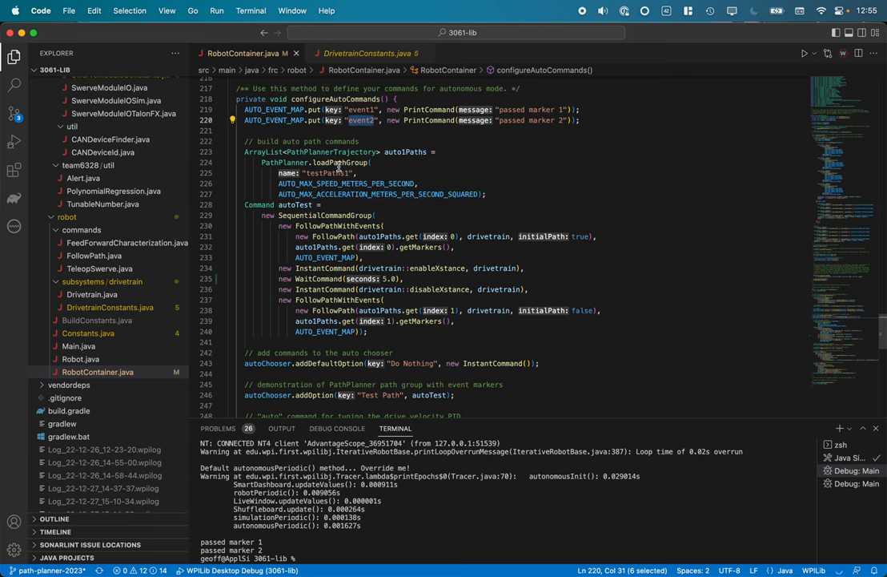
{"action": "mouse_move", "coordinate": [329, 163]}
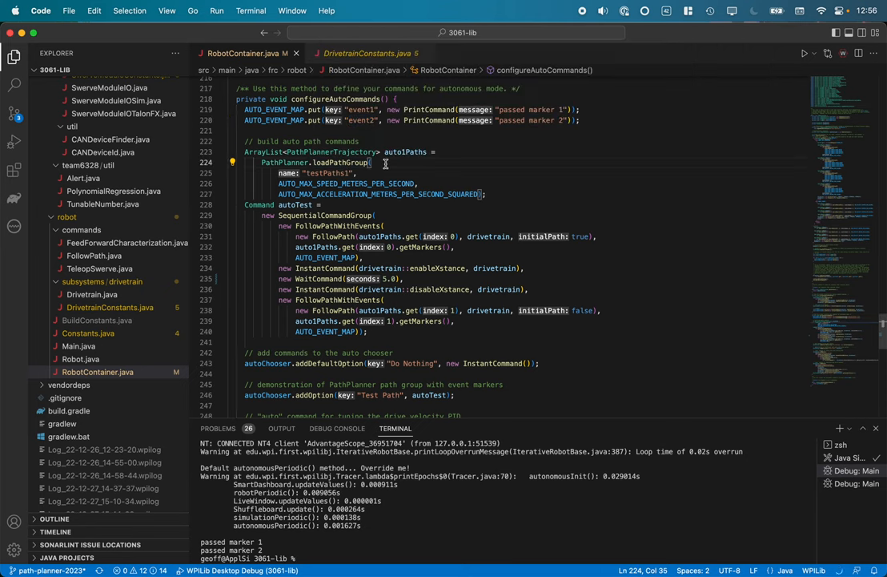
{"action": "double_click", "coordinate": [325, 173]}
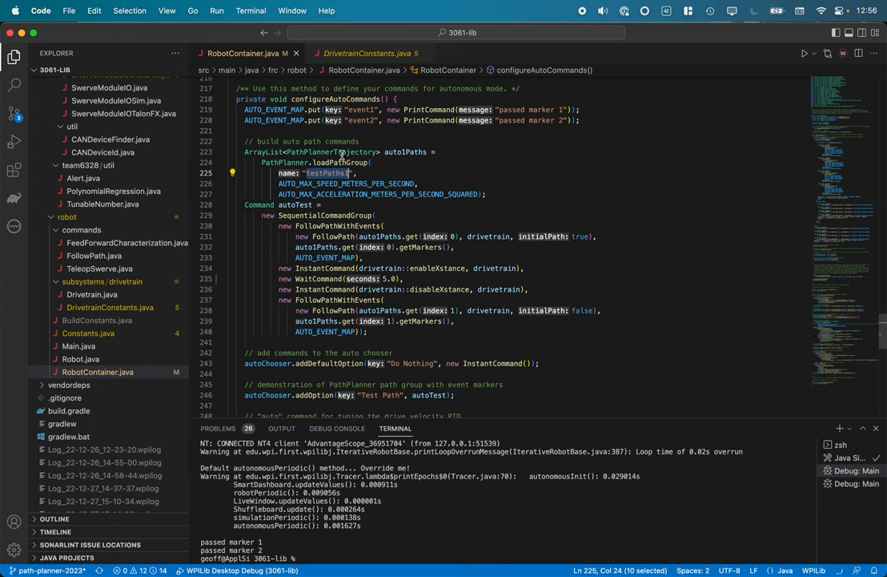
{"action": "mouse_move", "coordinate": [397, 147]}
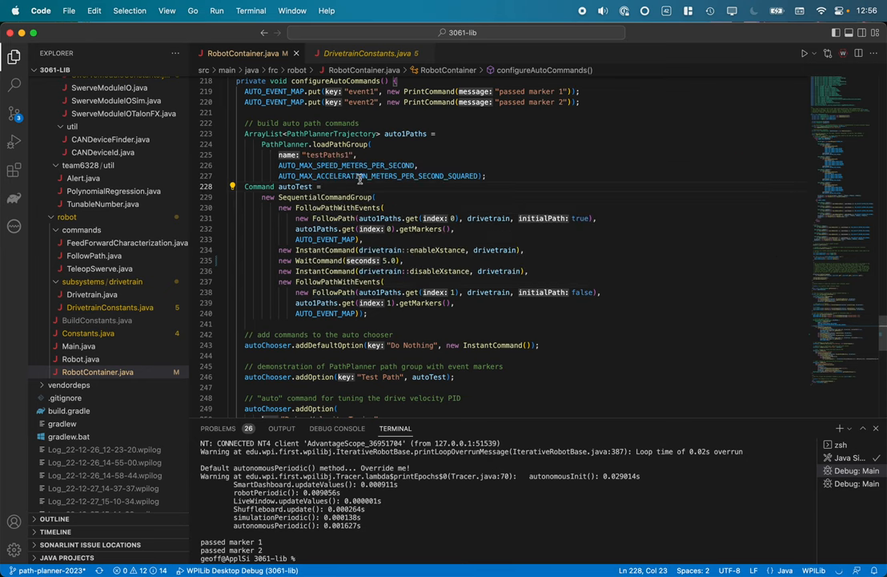
{"action": "mouse_move", "coordinate": [398, 195]}
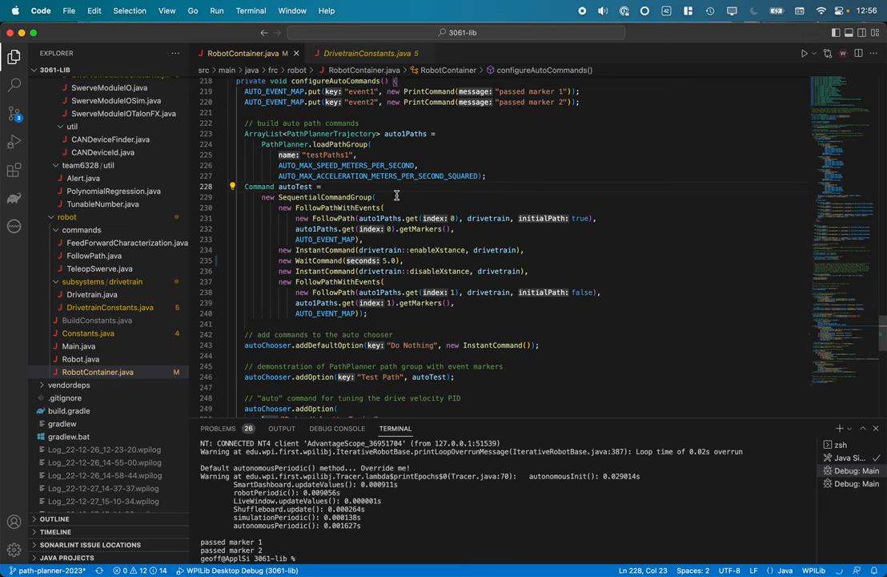
{"action": "mouse_move", "coordinate": [348, 260]}
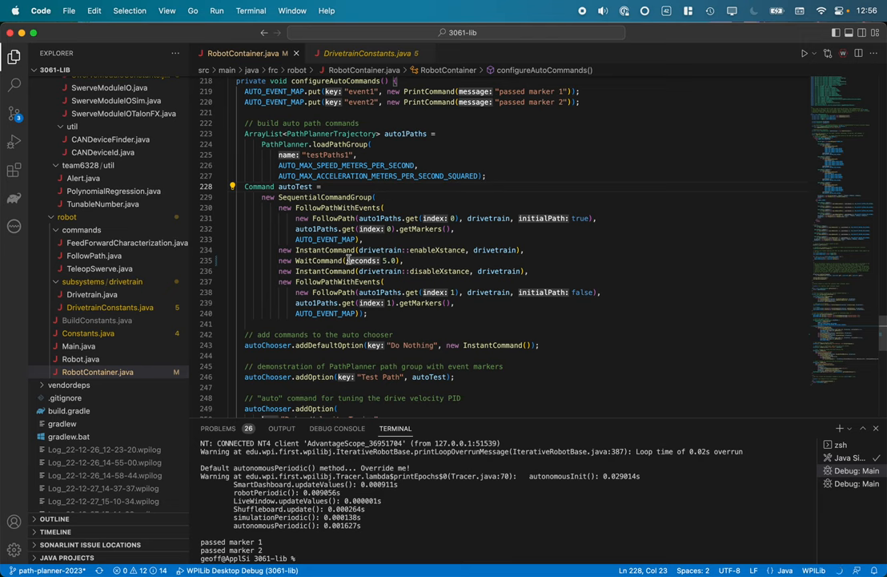
{"action": "double_click", "coordinate": [338, 208]}
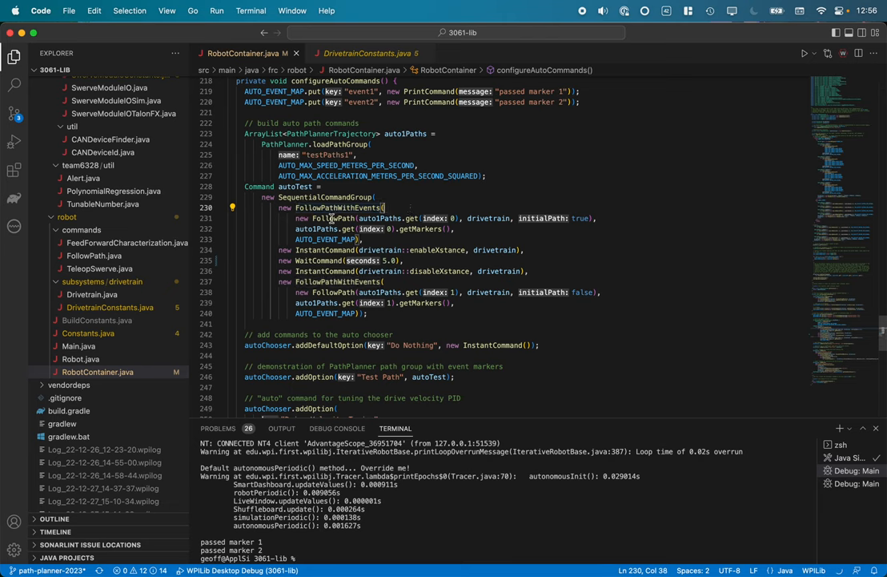
{"action": "double_click", "coordinate": [334, 218]}
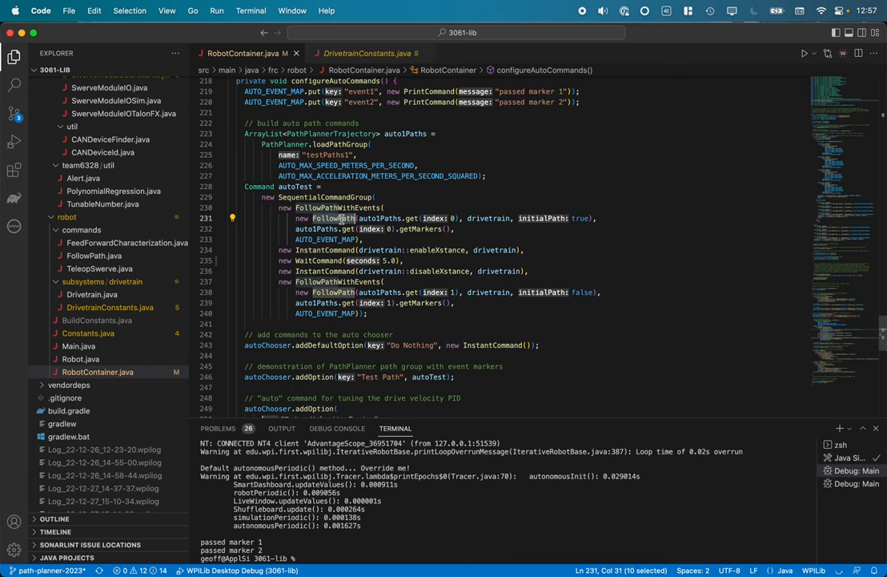
{"action": "mouse_move", "coordinate": [418, 218]}
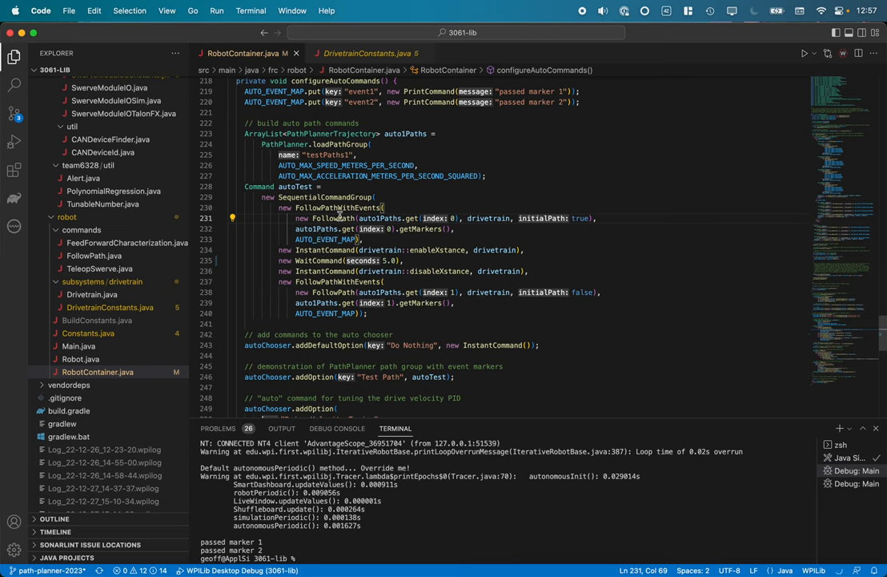
{"action": "mouse_move", "coordinate": [417, 231]}
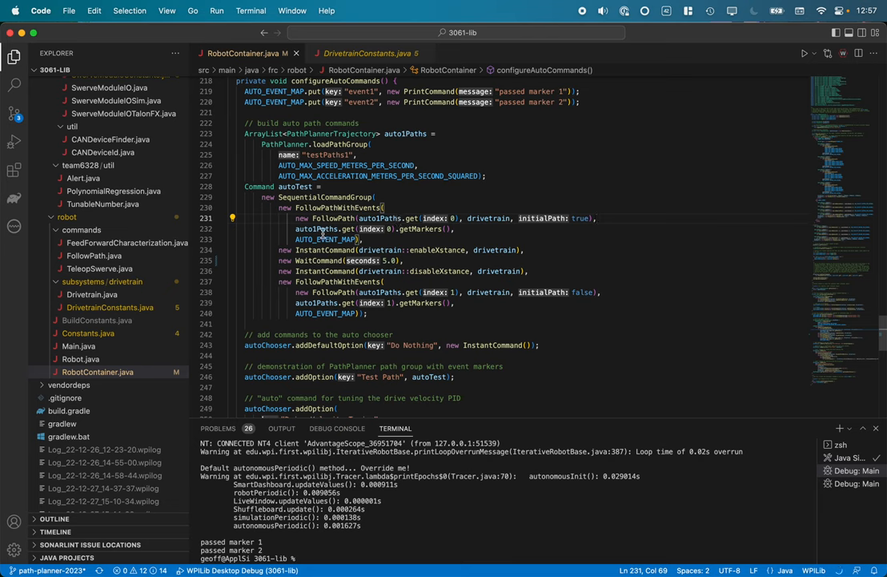
{"action": "double_click", "coordinate": [327, 239]}
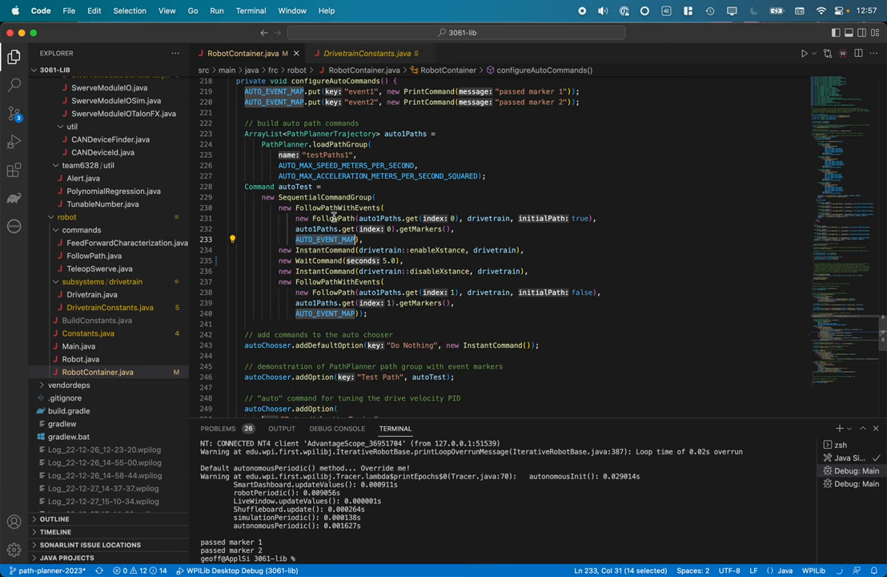
{"action": "mouse_move", "coordinate": [386, 251]}
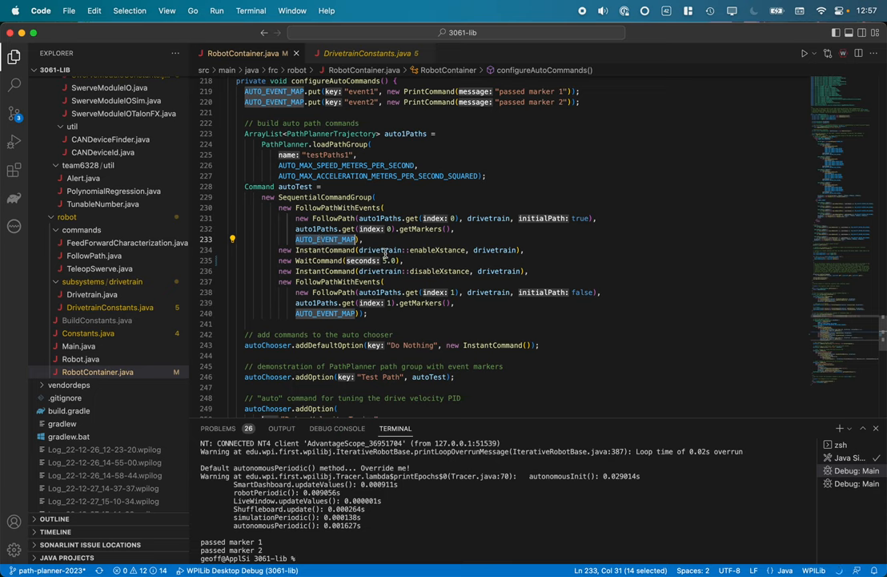
{"action": "double_click", "coordinate": [438, 249]}
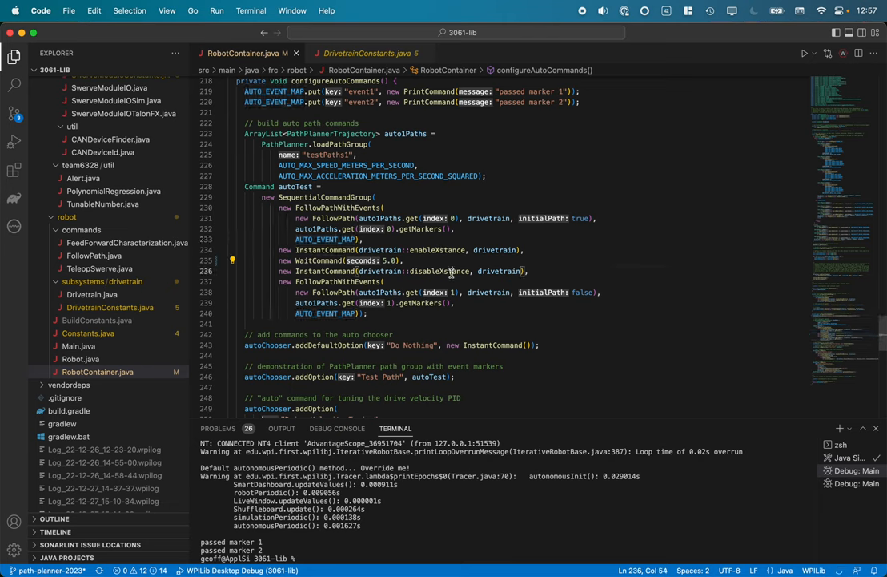
{"action": "double_click", "coordinate": [439, 271]}
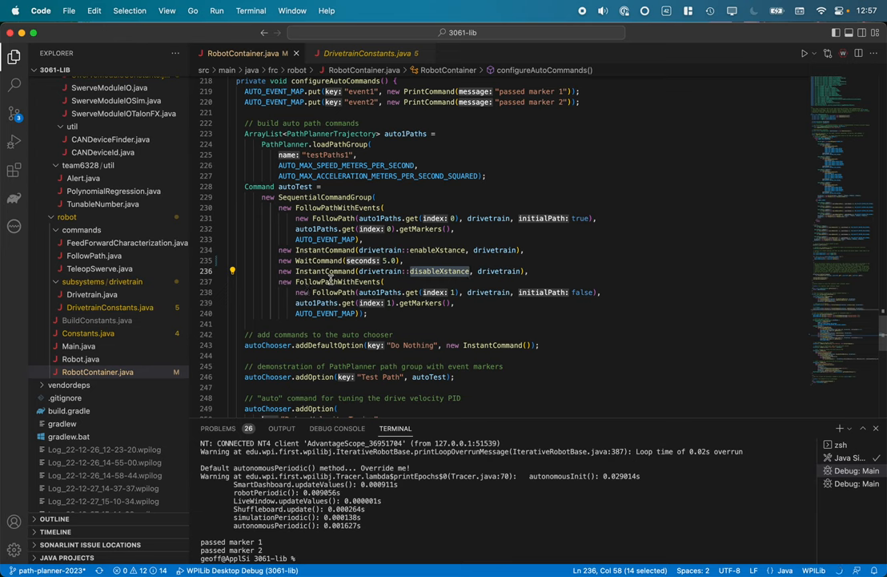
{"action": "double_click", "coordinate": [338, 281]}
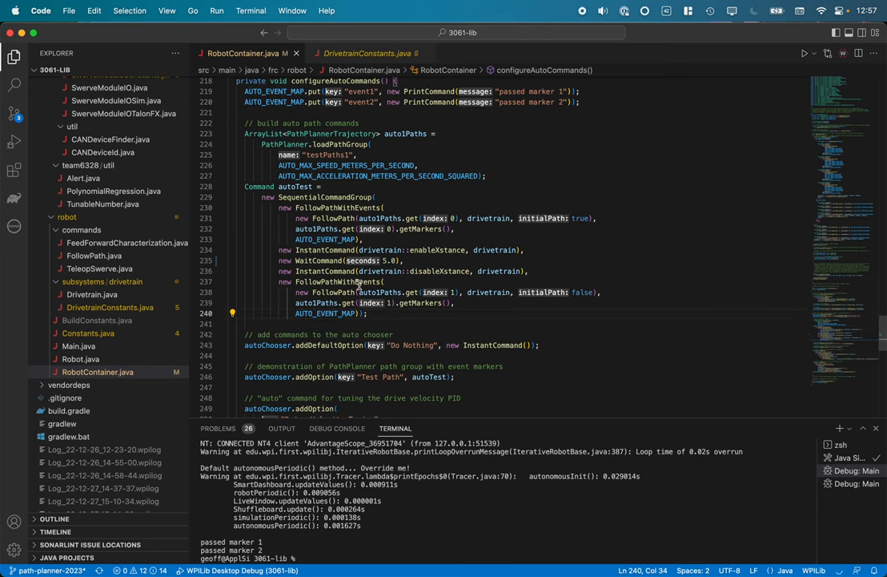
{"action": "mouse_move", "coordinate": [410, 318]}
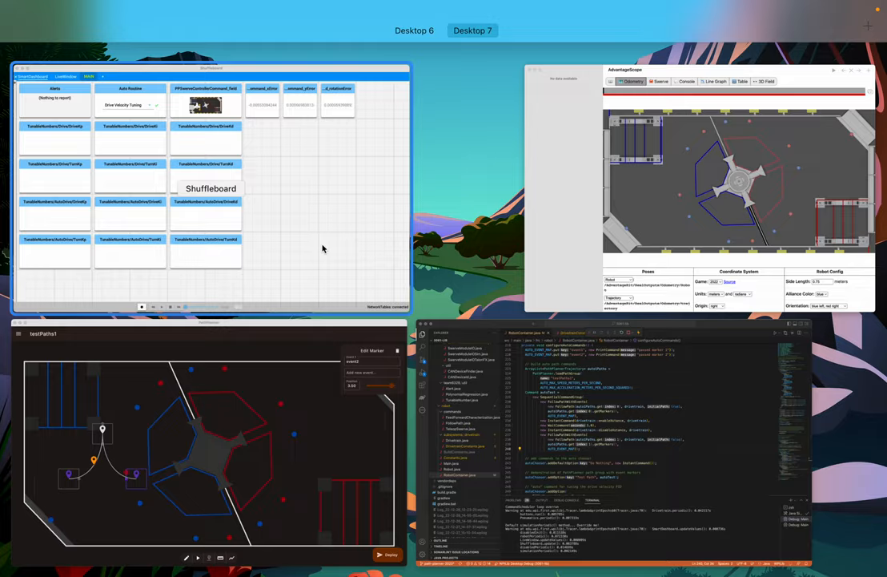
- In Shuffleboard, choose Test Path as the Auto Routine instead of Drive Velocity Tuning
{"action": "left_click", "coordinate": [246, 112]}
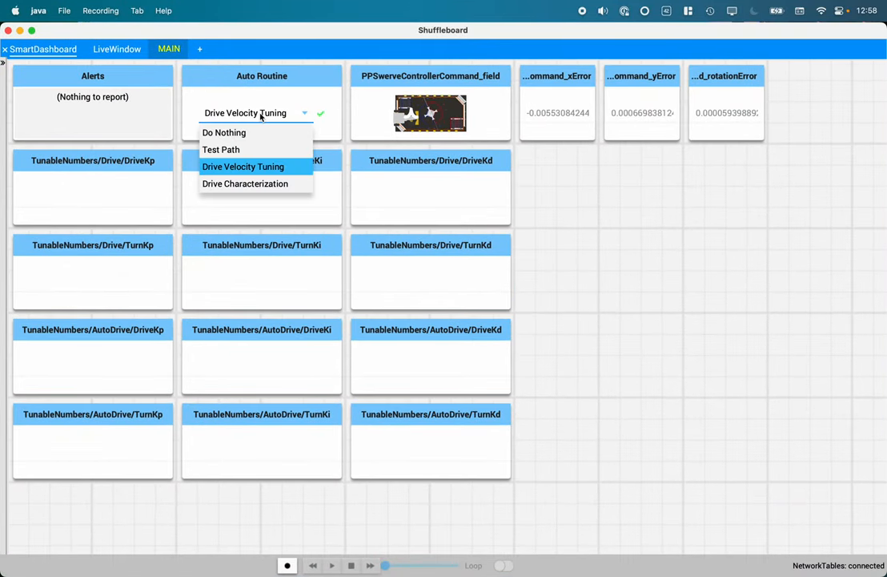
{"action": "left_click", "coordinate": [221, 149]}
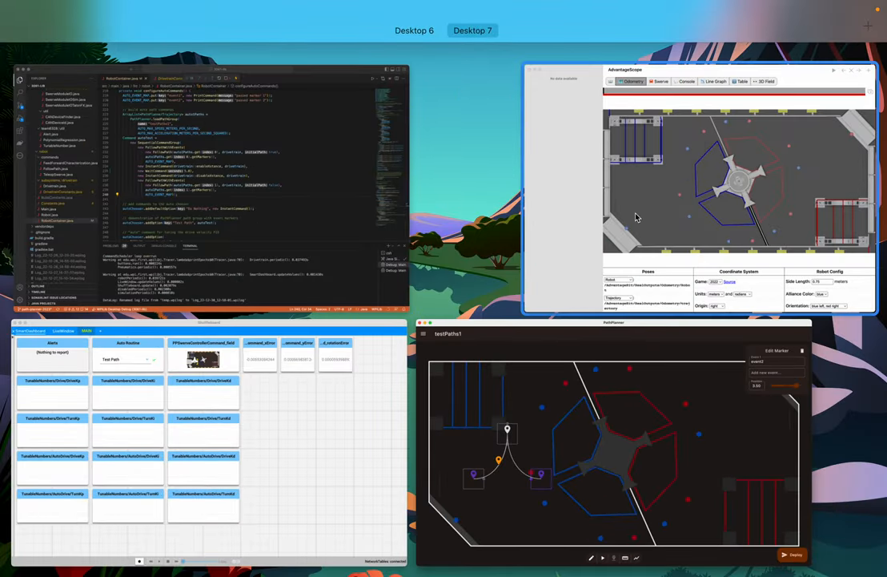
- In AdvantageScope, watch the odometry field then show the four-module swerve view
{"action": "left_click", "coordinate": [114, 10]}
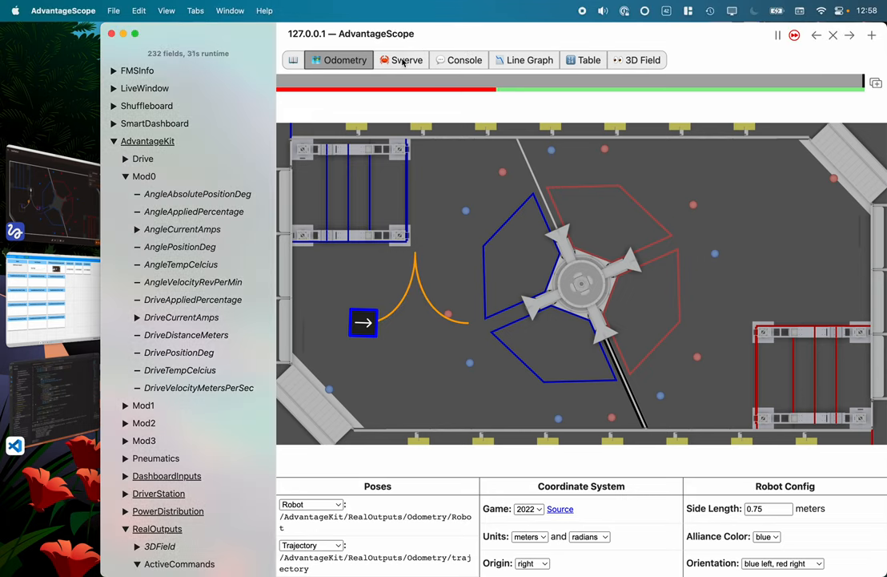
{"action": "left_click", "coordinate": [407, 59]}
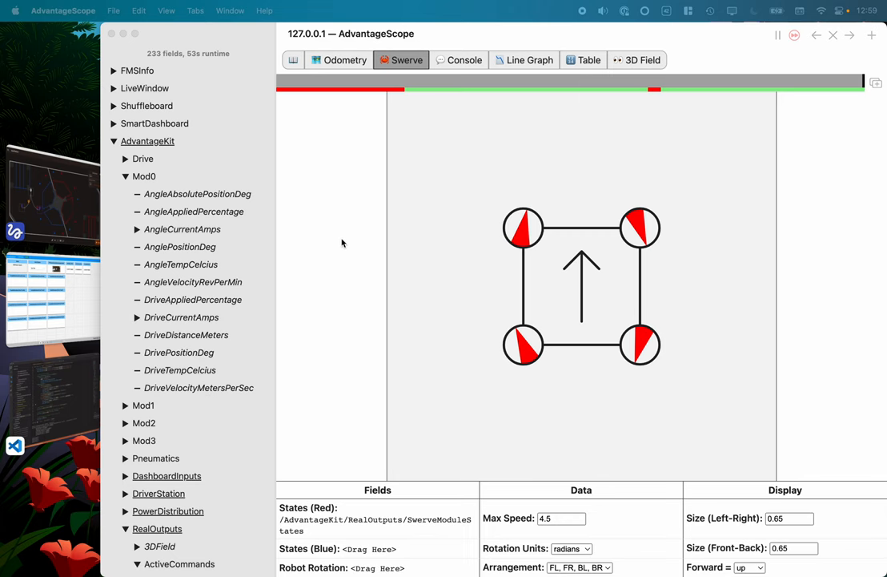
- Read the console prints 'passed marker 1' and 'passed marker 2' from the path run
{"action": "left_click", "coordinate": [462, 59]}
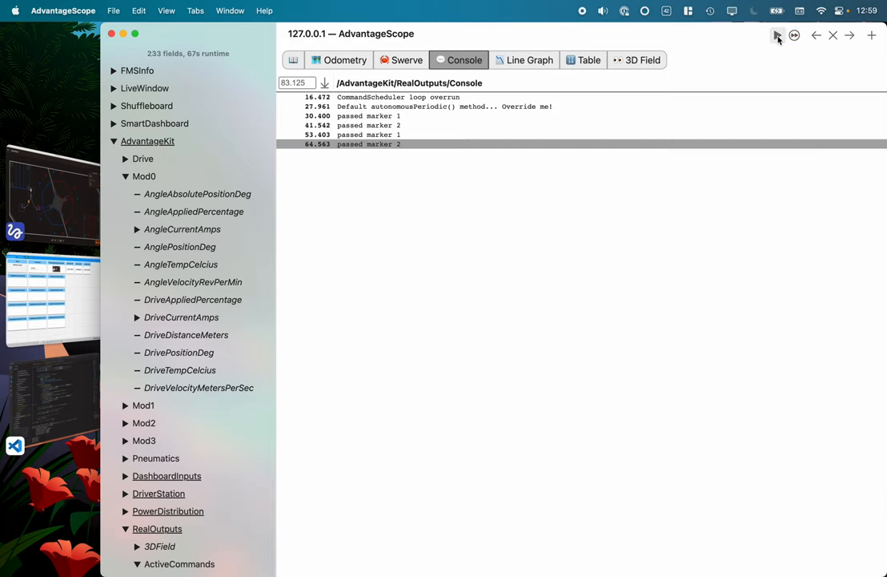
{"action": "left_click", "coordinate": [340, 59]}
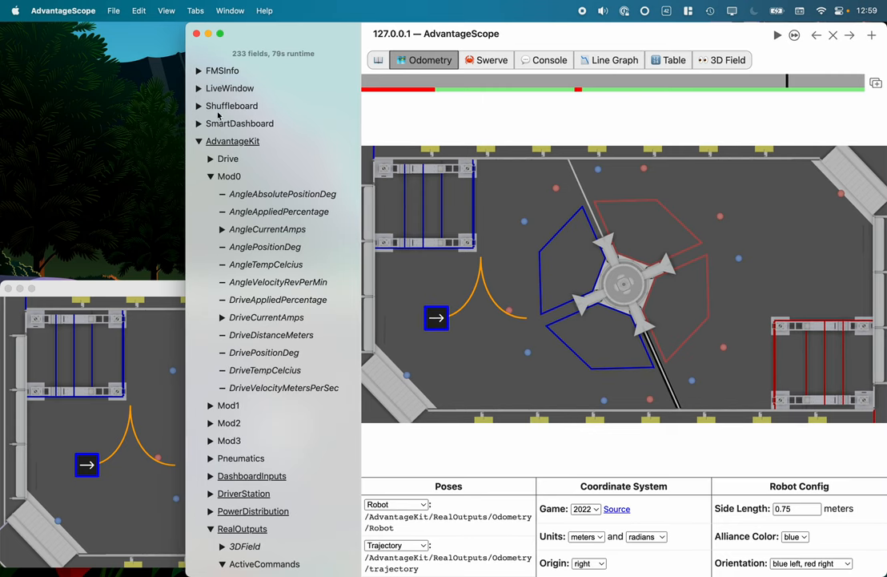
{"action": "left_click", "coordinate": [550, 60]}
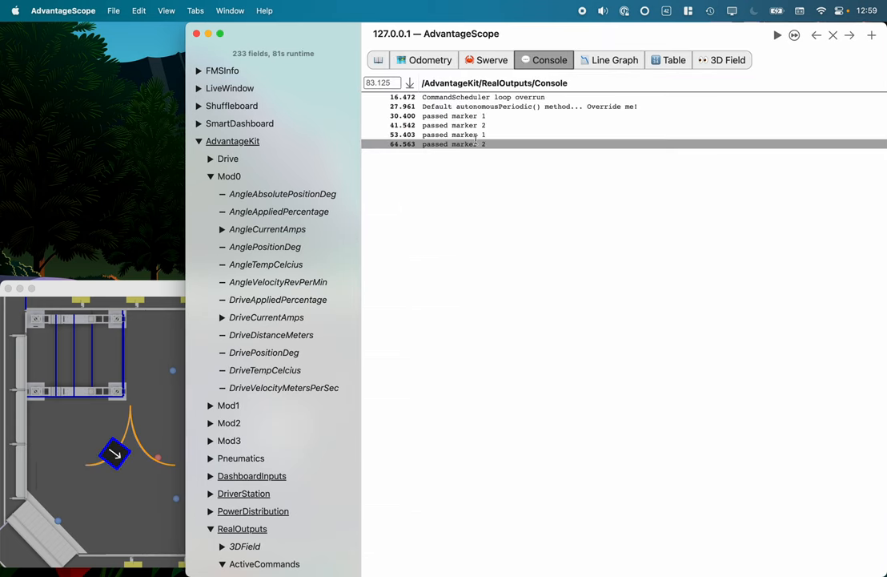